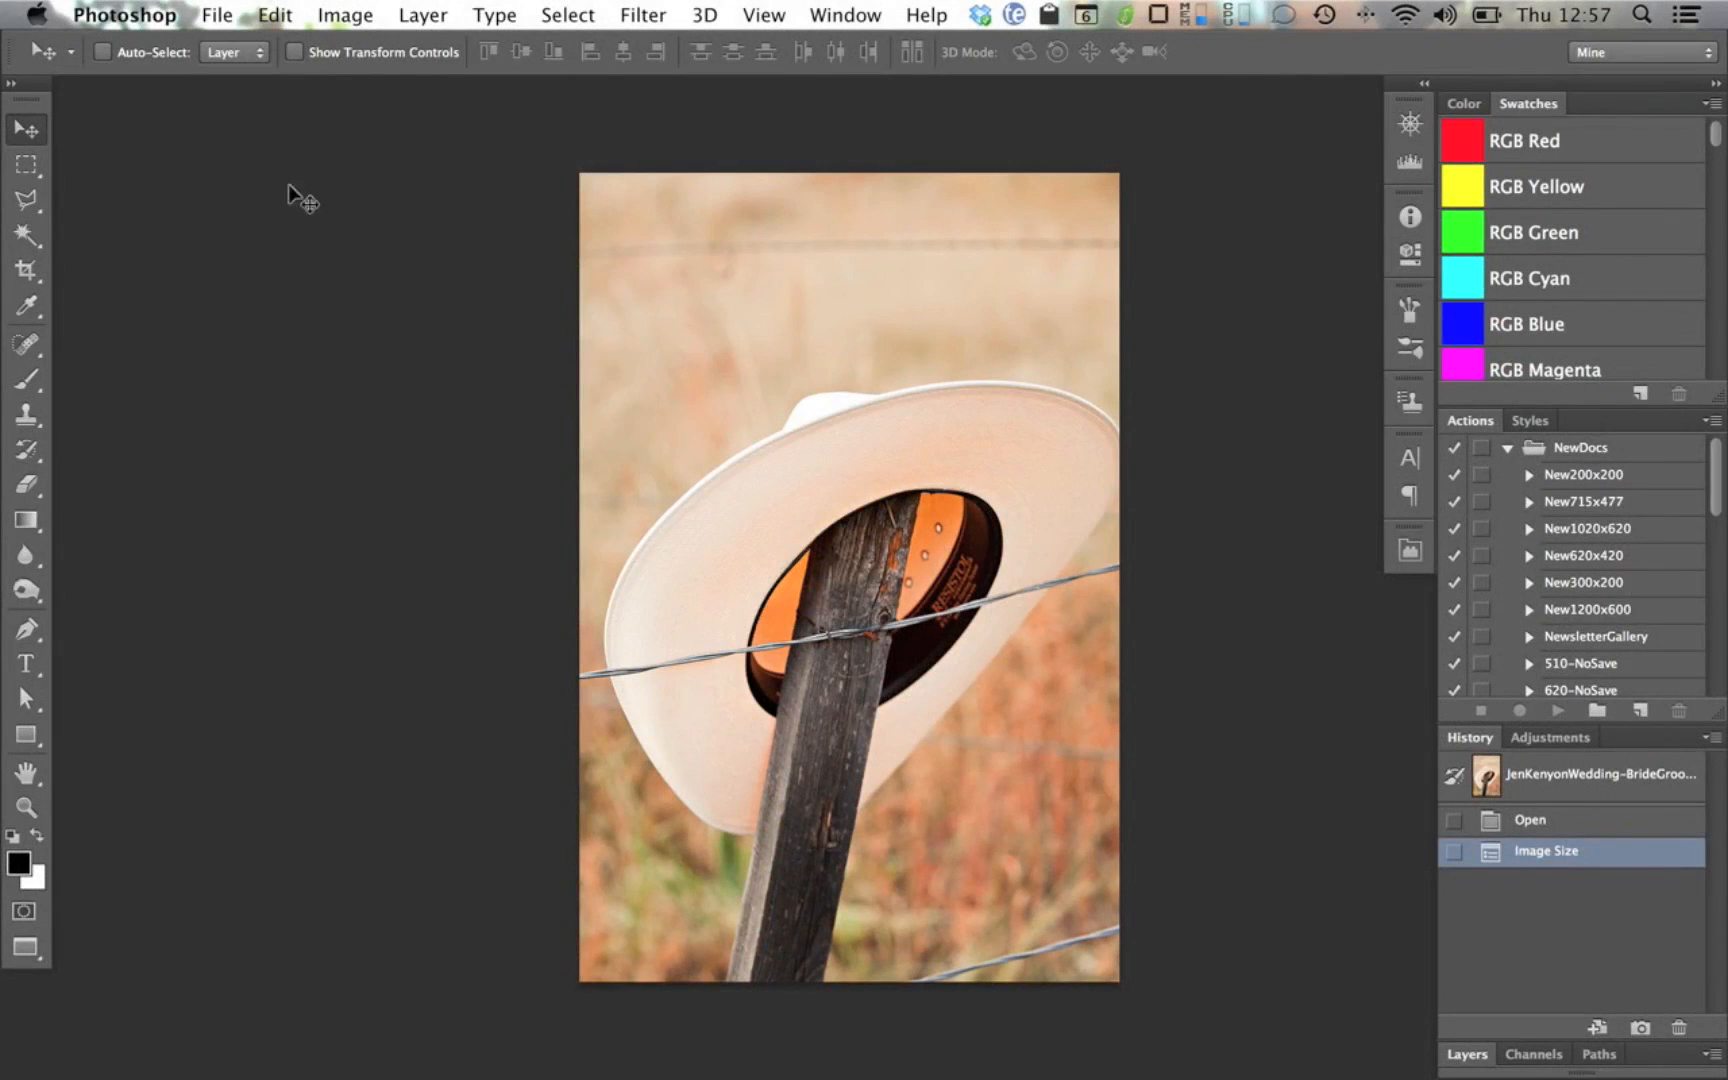
# - Check the installed Photoshop version, then place the Save for Web preview beside the canvas
pyautogui.click(124, 14)
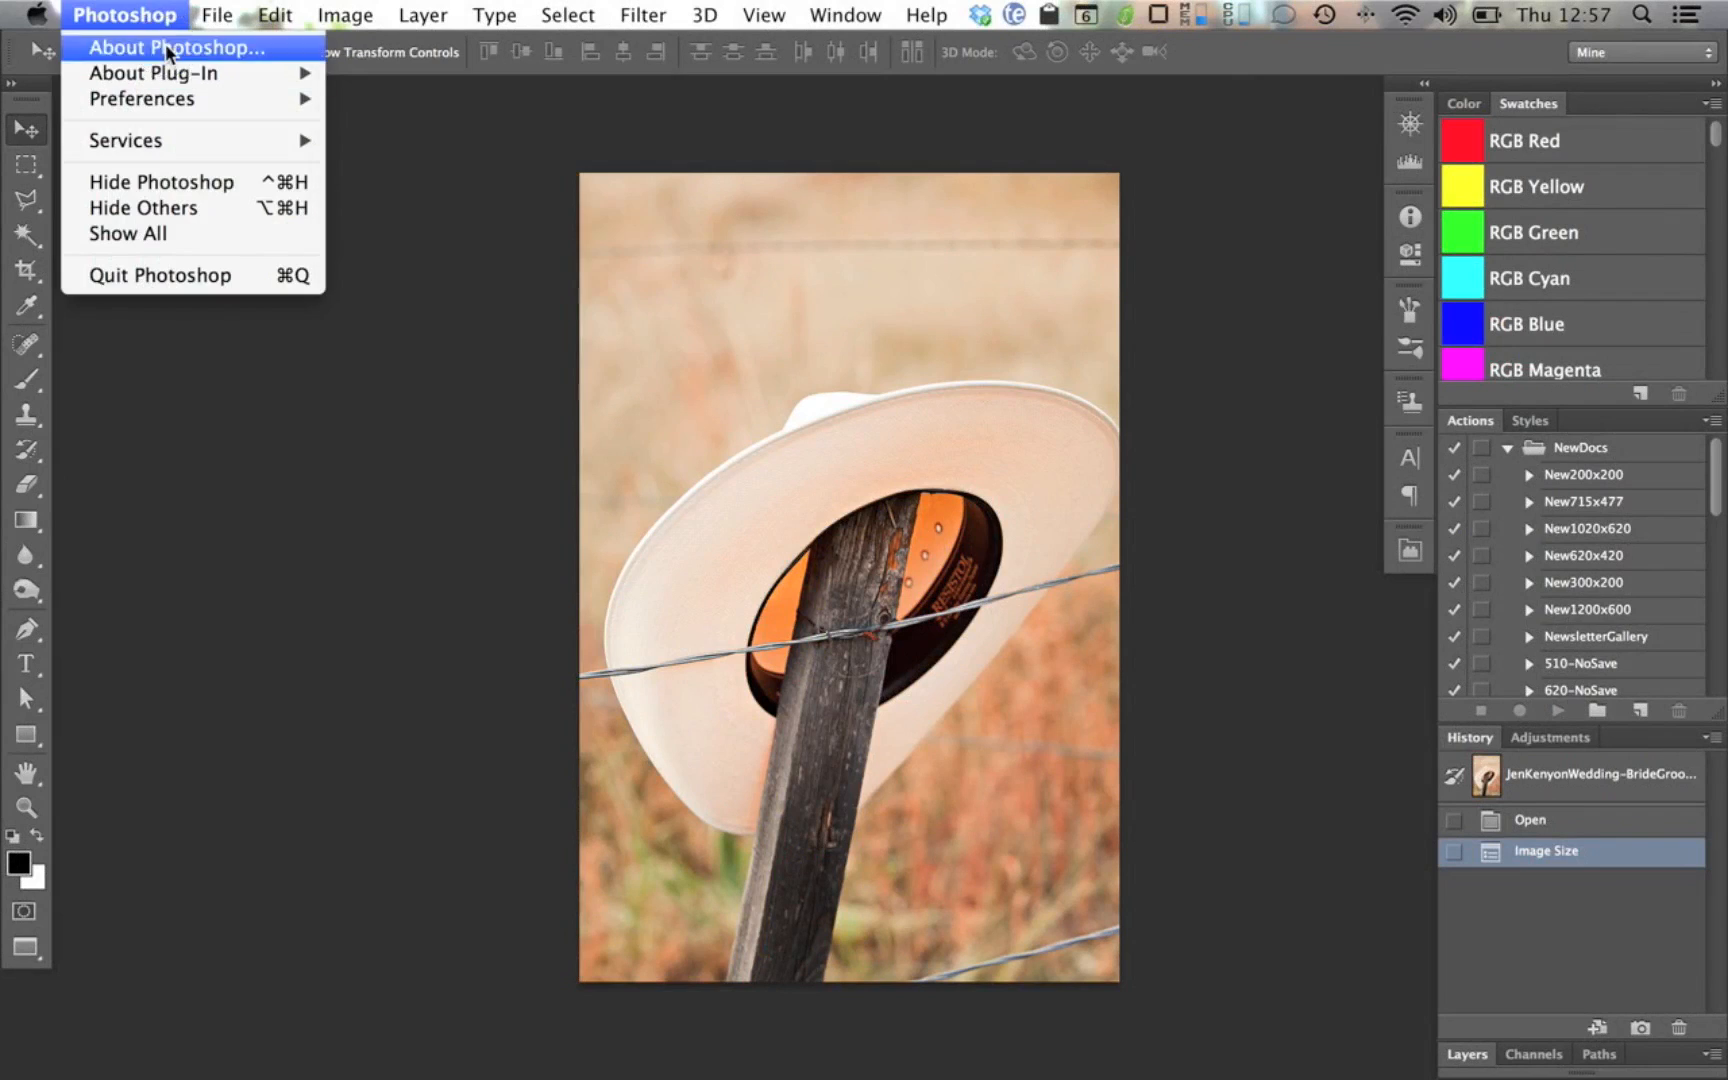
pyautogui.click(174, 46)
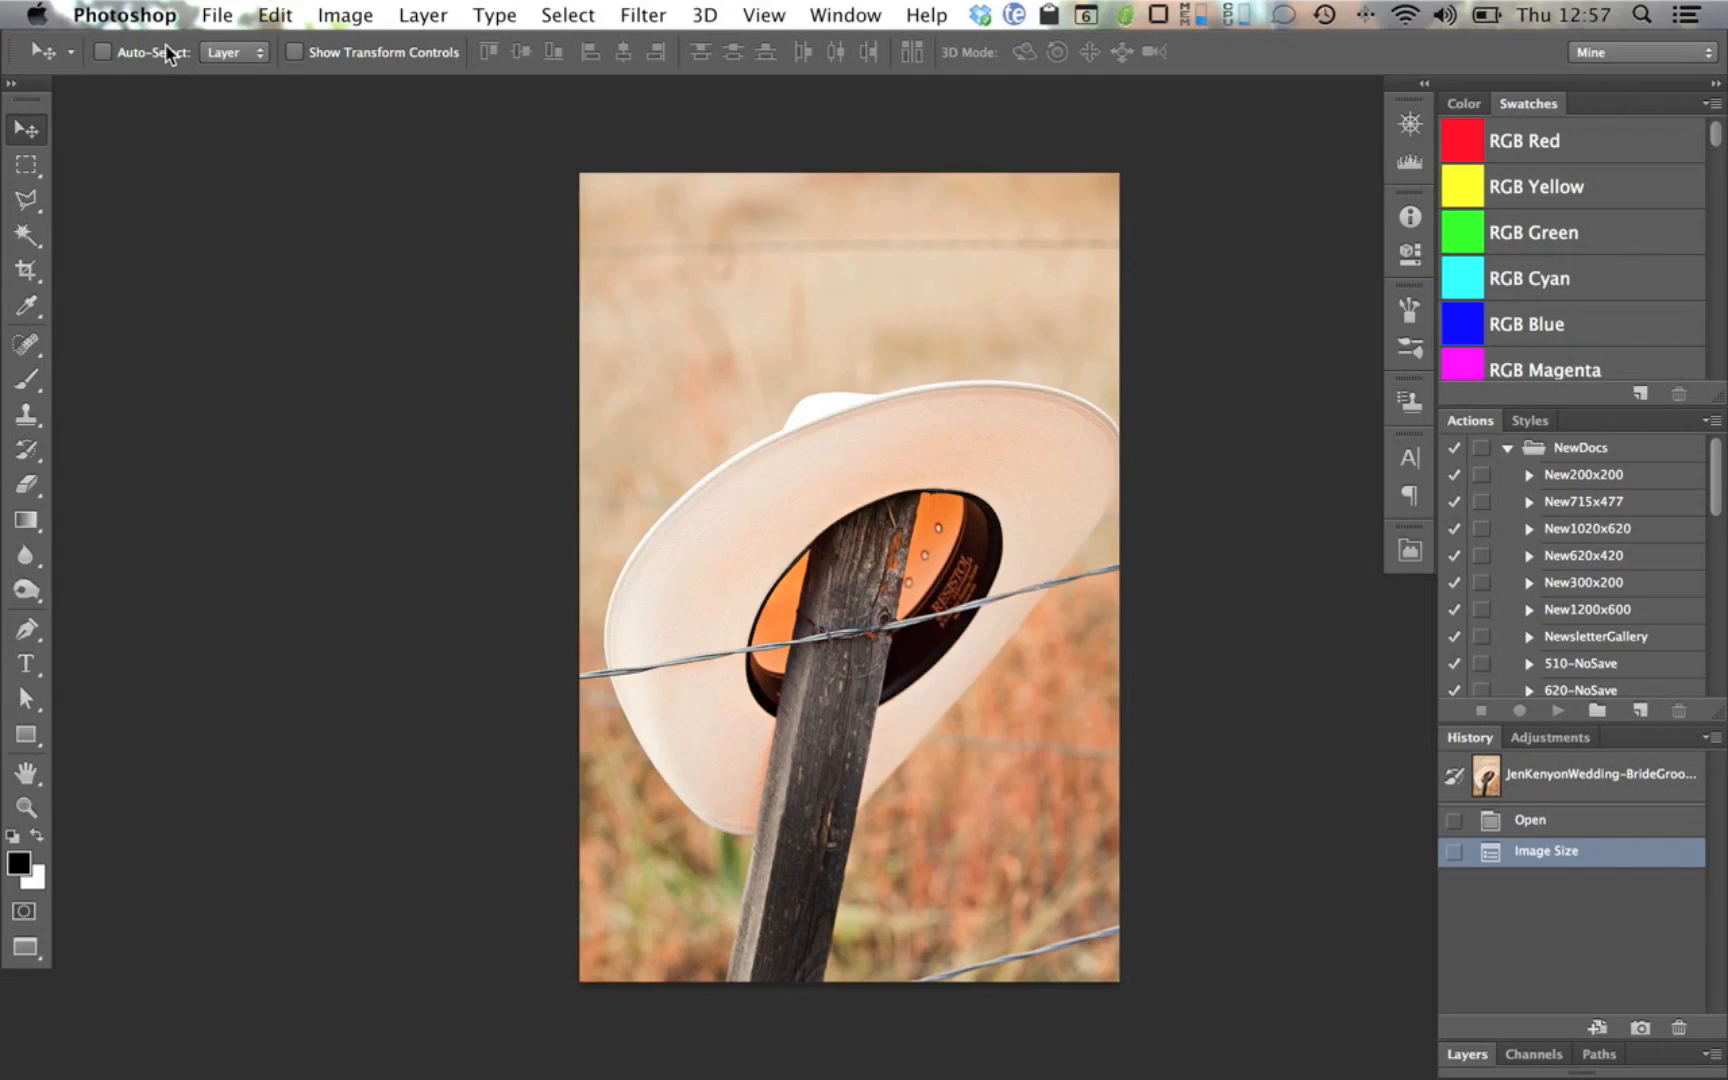
pyautogui.moveTo(154, 52)
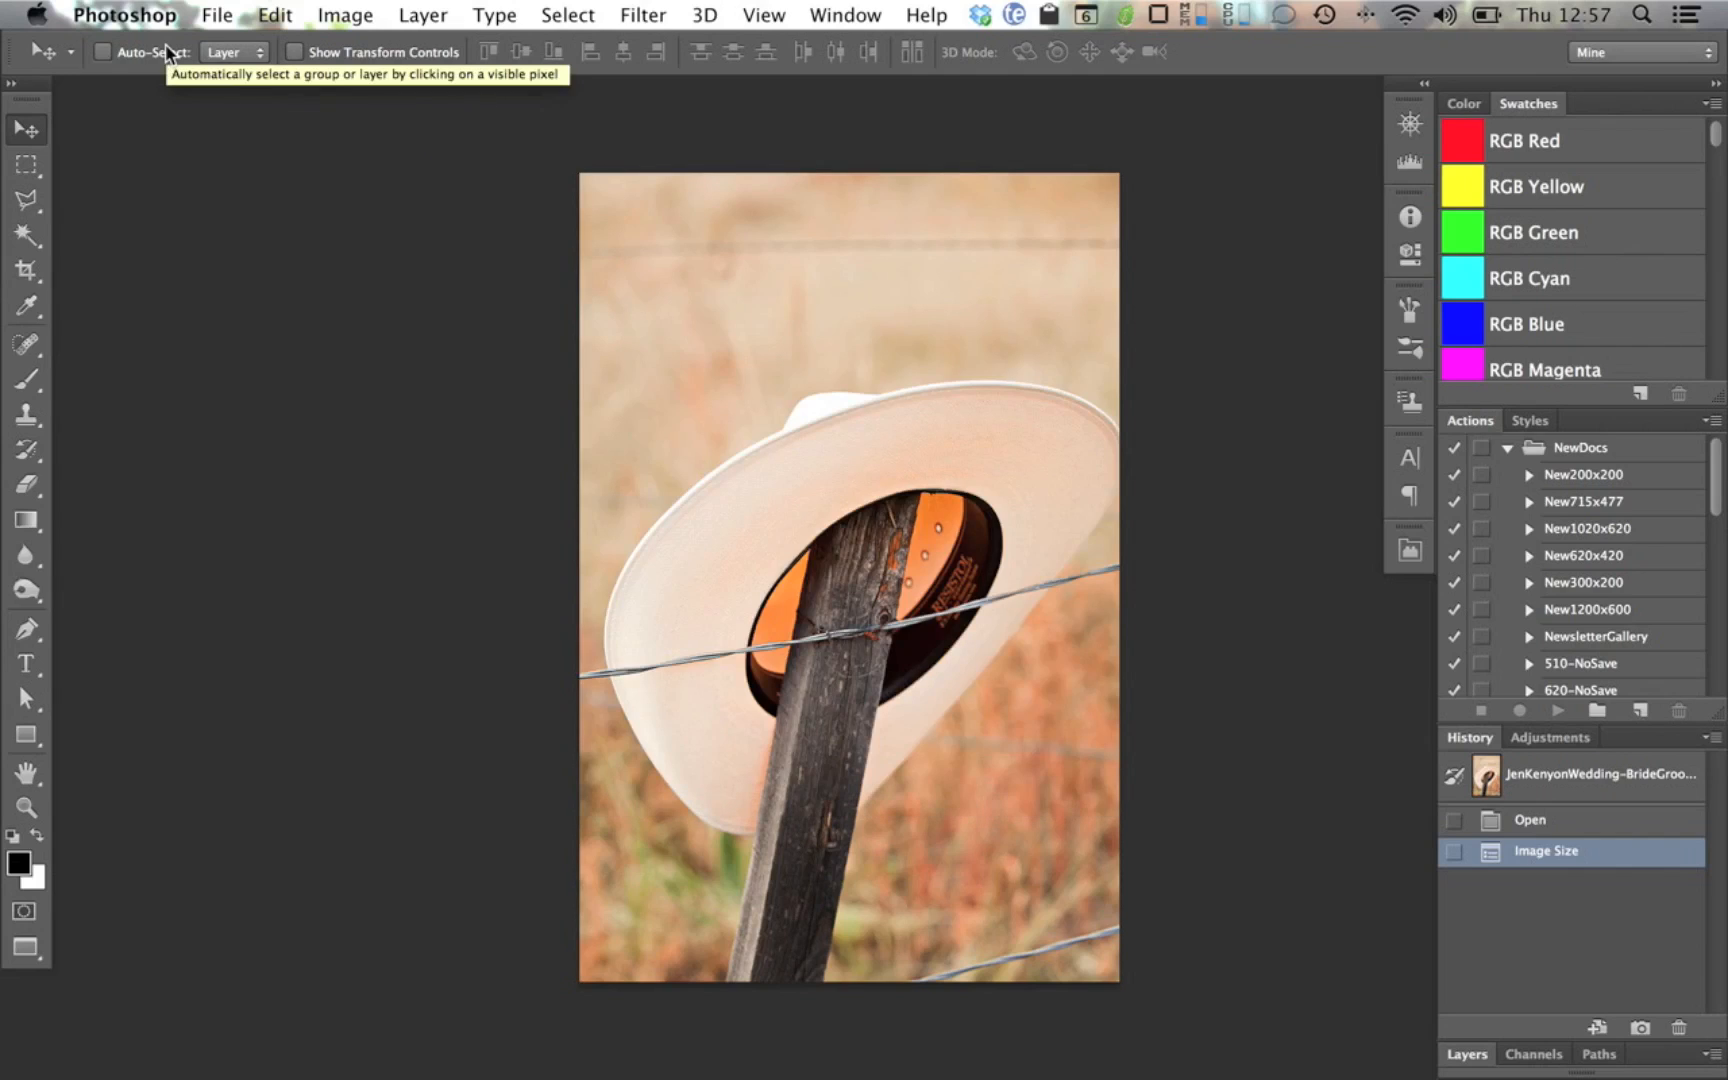
pyautogui.moveTo(132, 132)
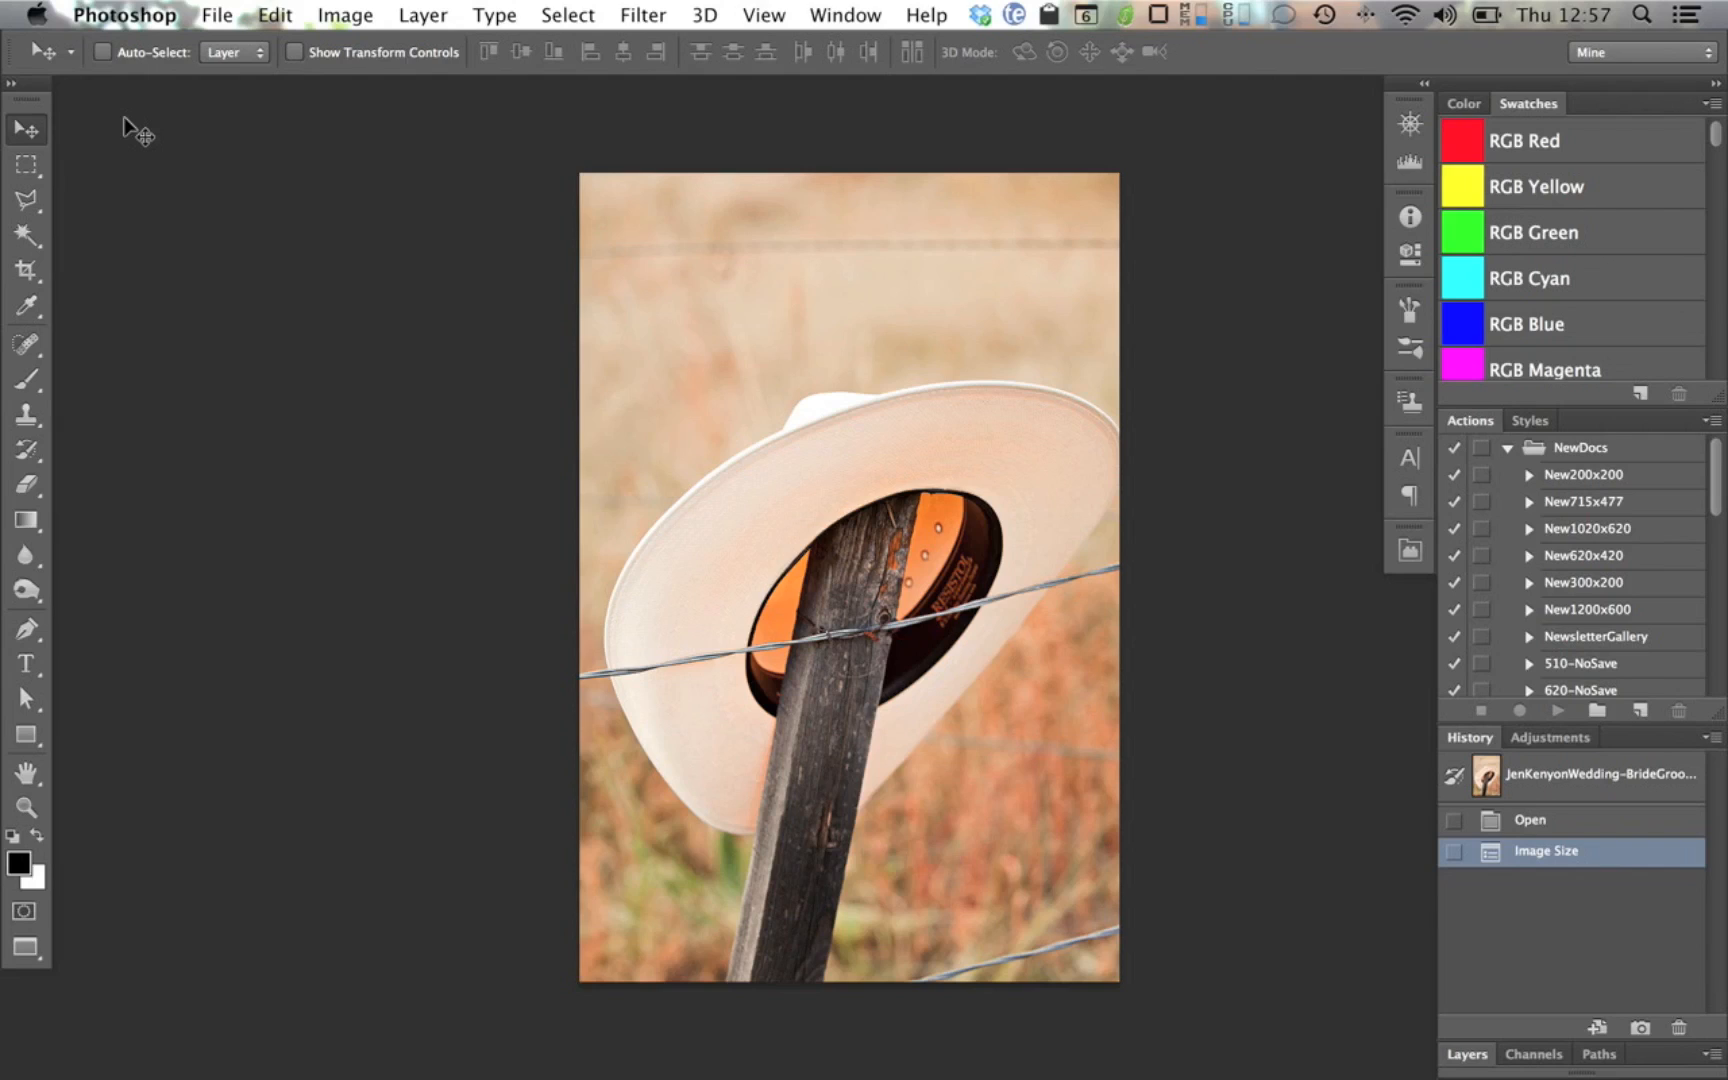
pyautogui.moveTo(610, 372)
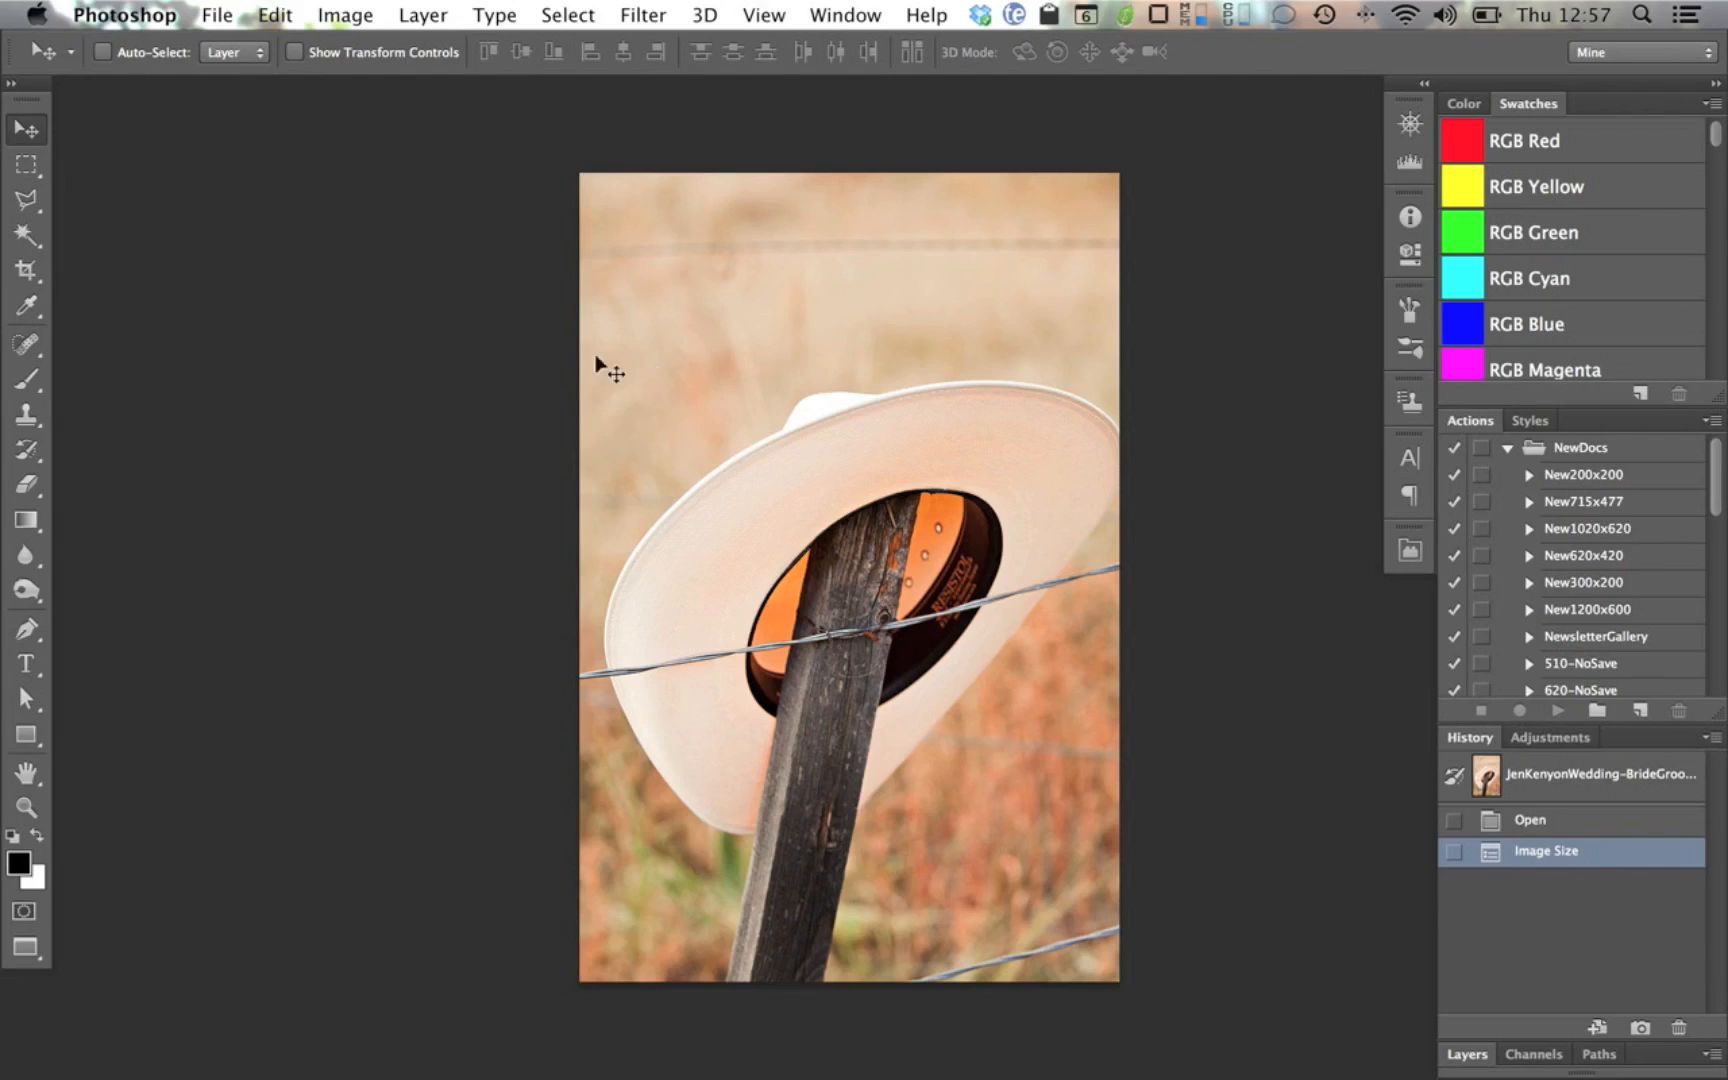
pyautogui.moveTo(686, 336)
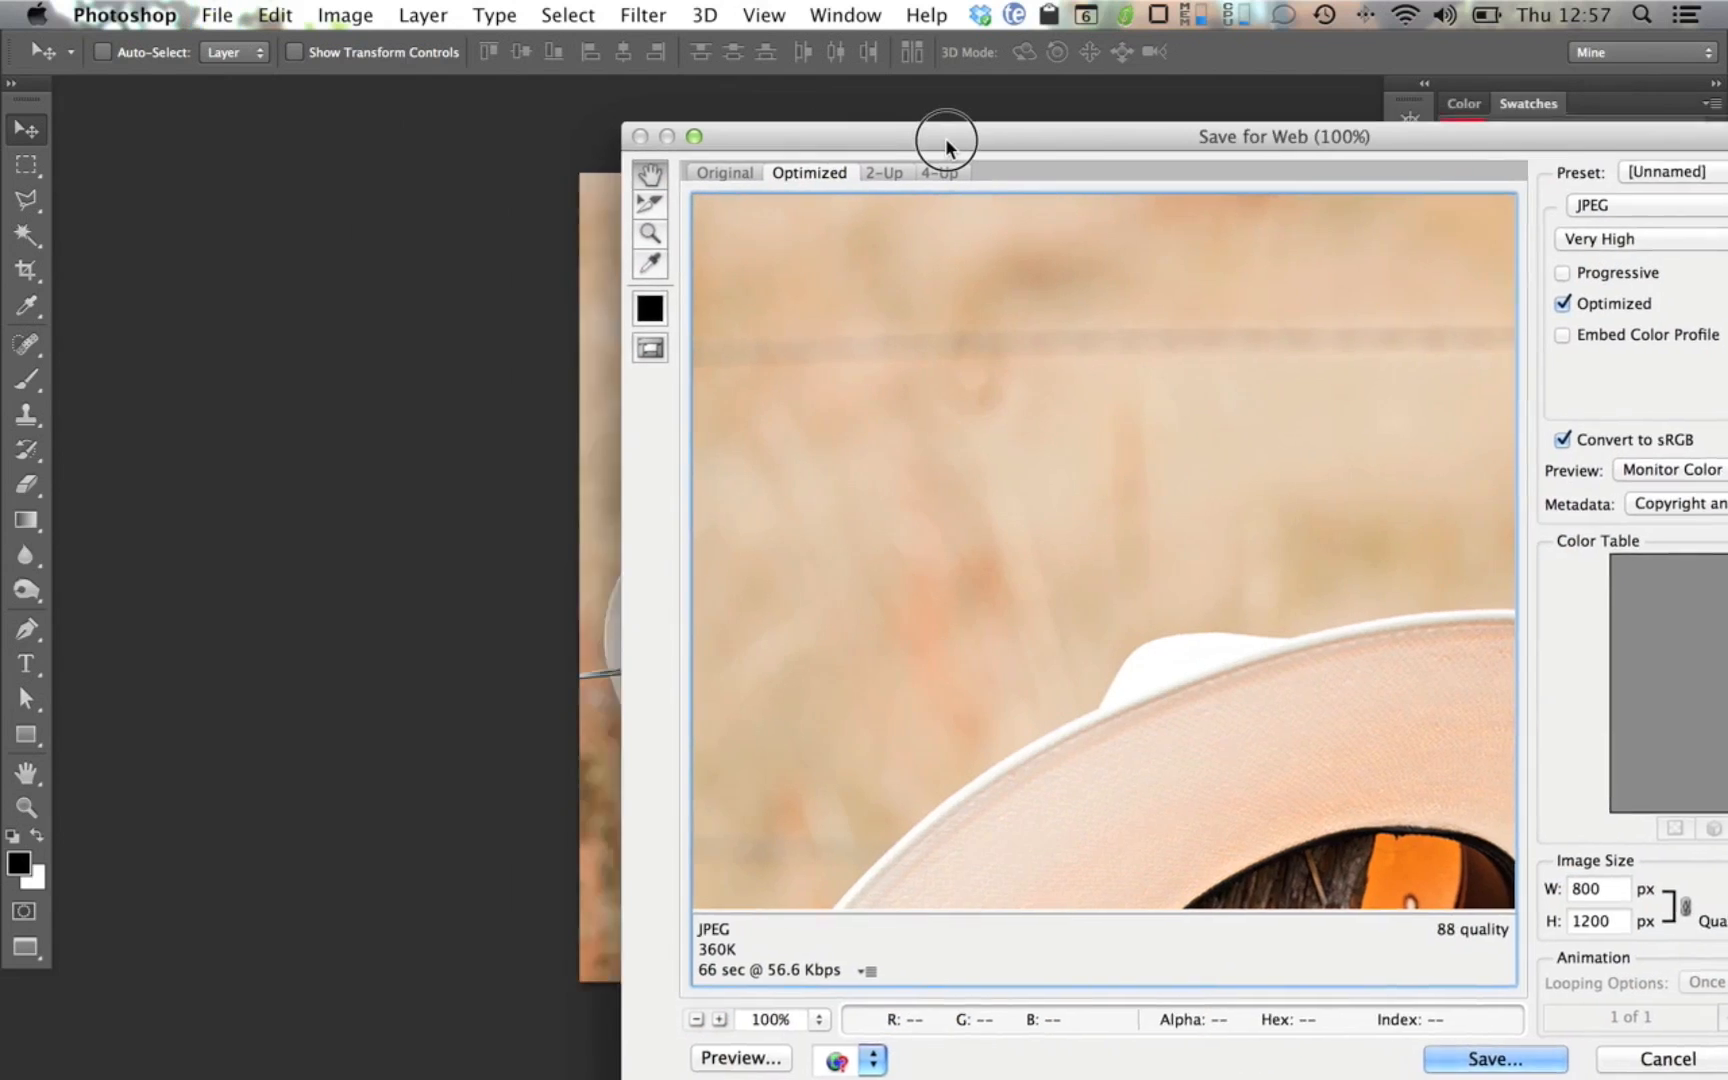
pyautogui.moveTo(944, 136); pyautogui.dragTo(1366, 56)
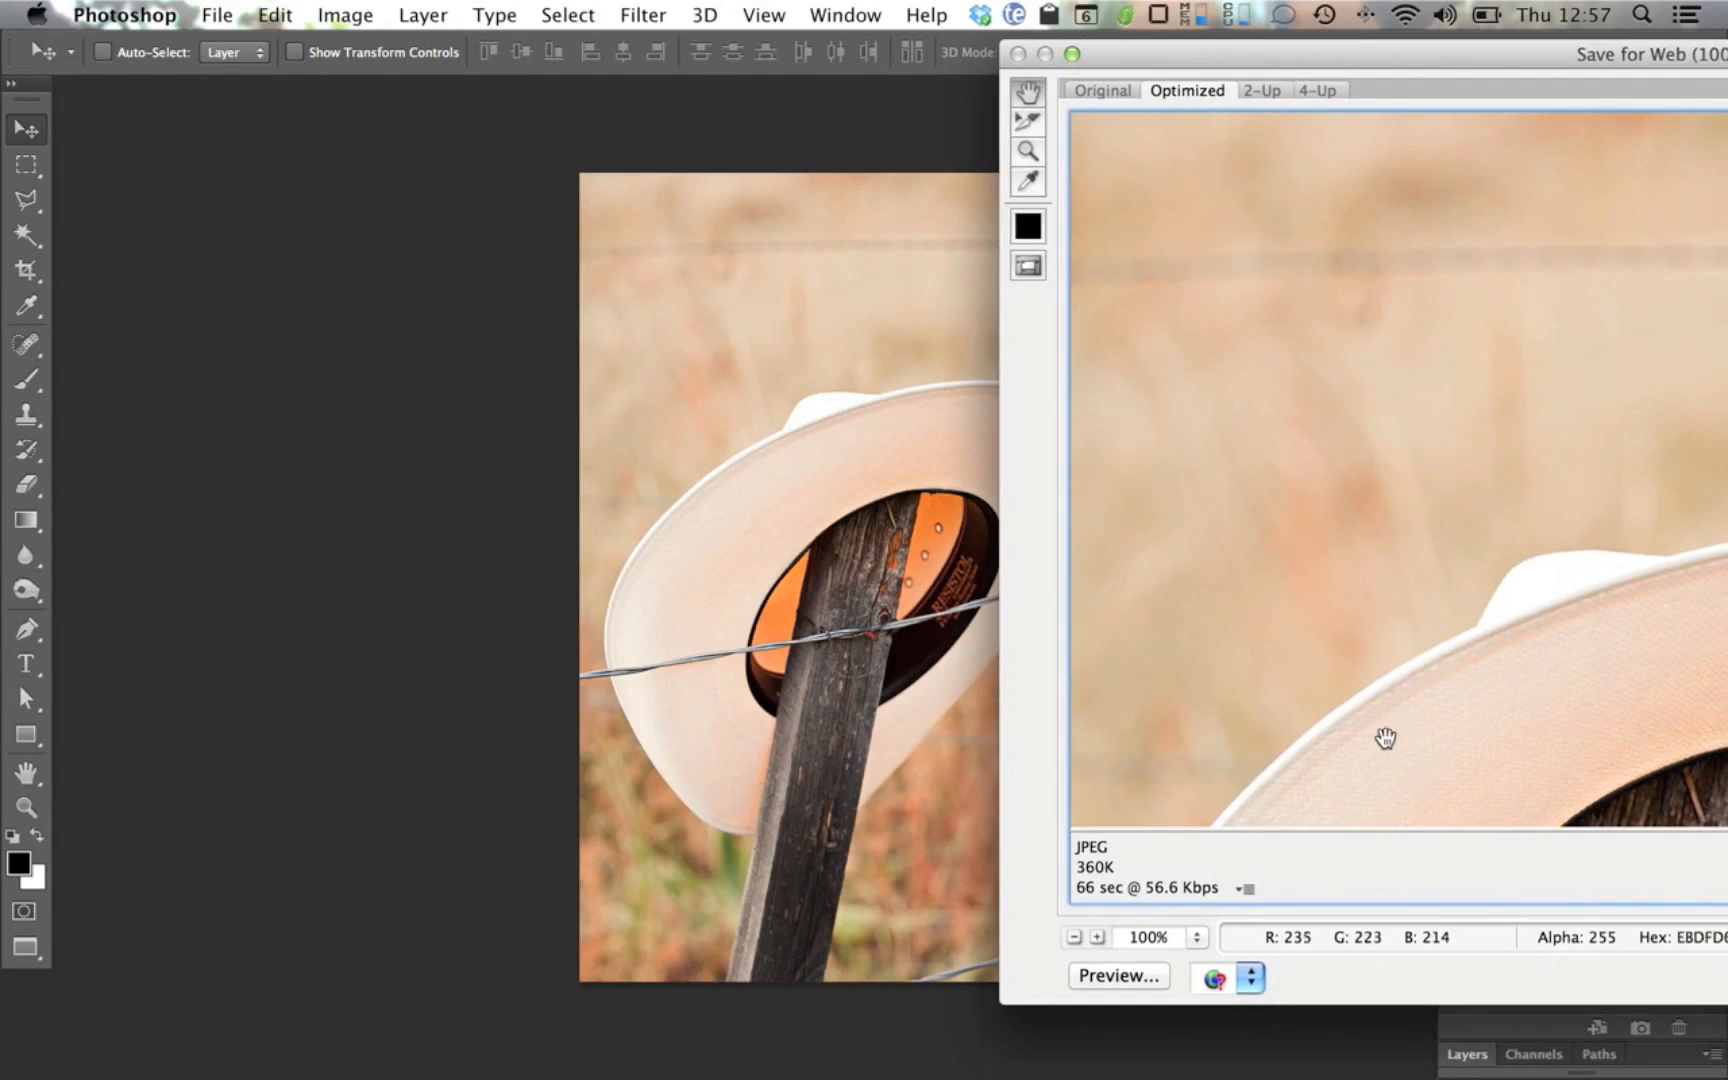